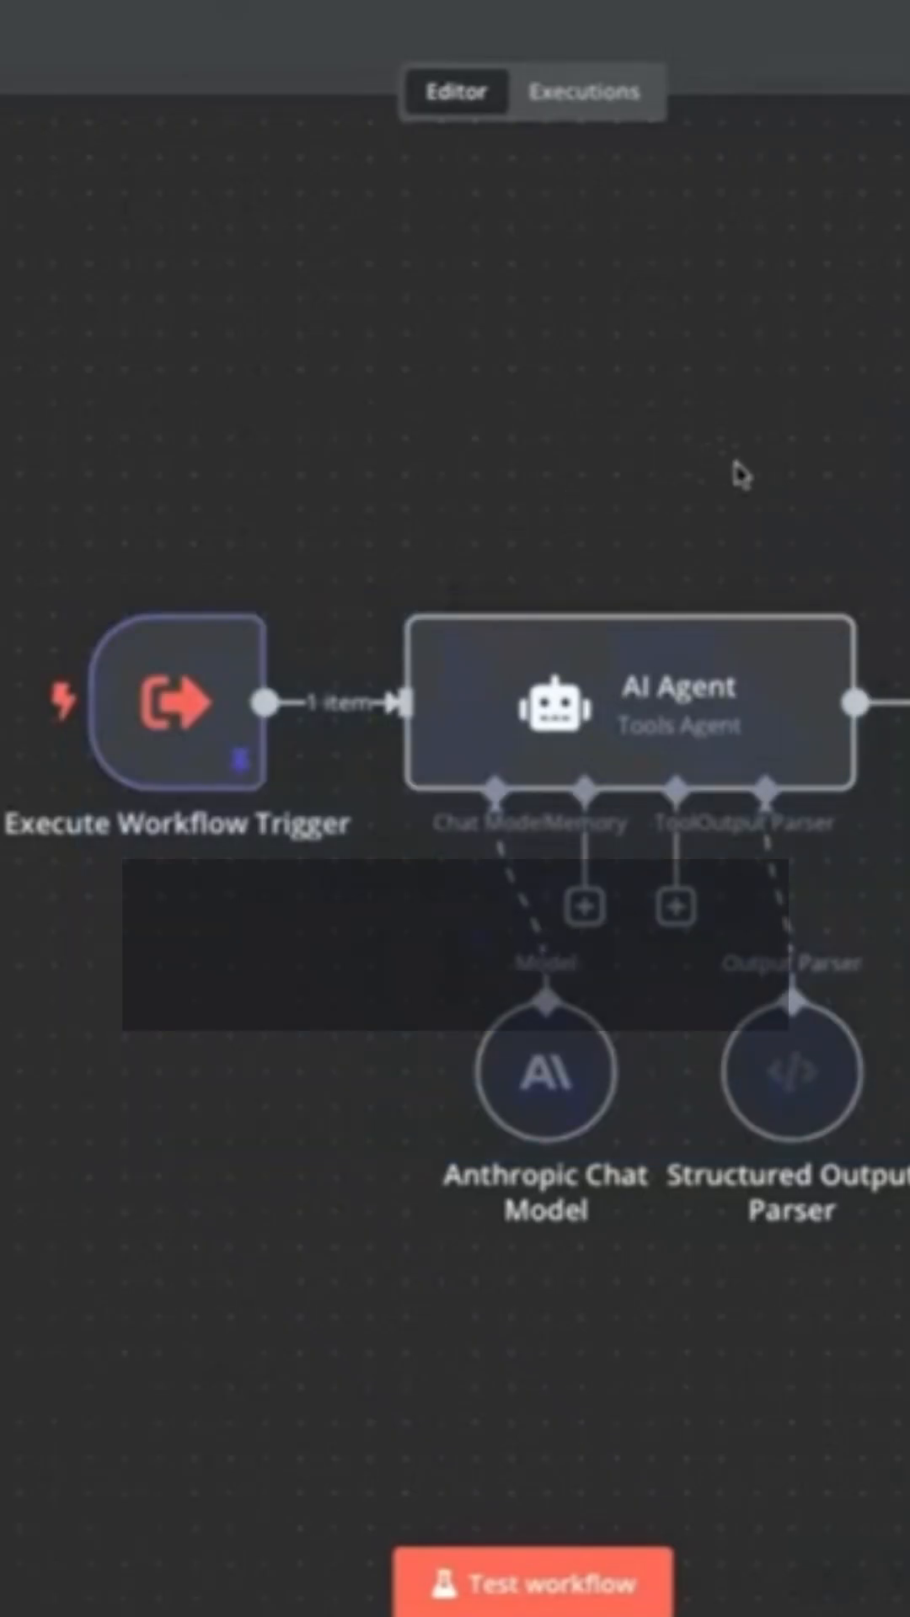
# Step: Run the AI Agent workflow with chat memory, chart tool and NocoDB connection
pyautogui.click(506, 1582)
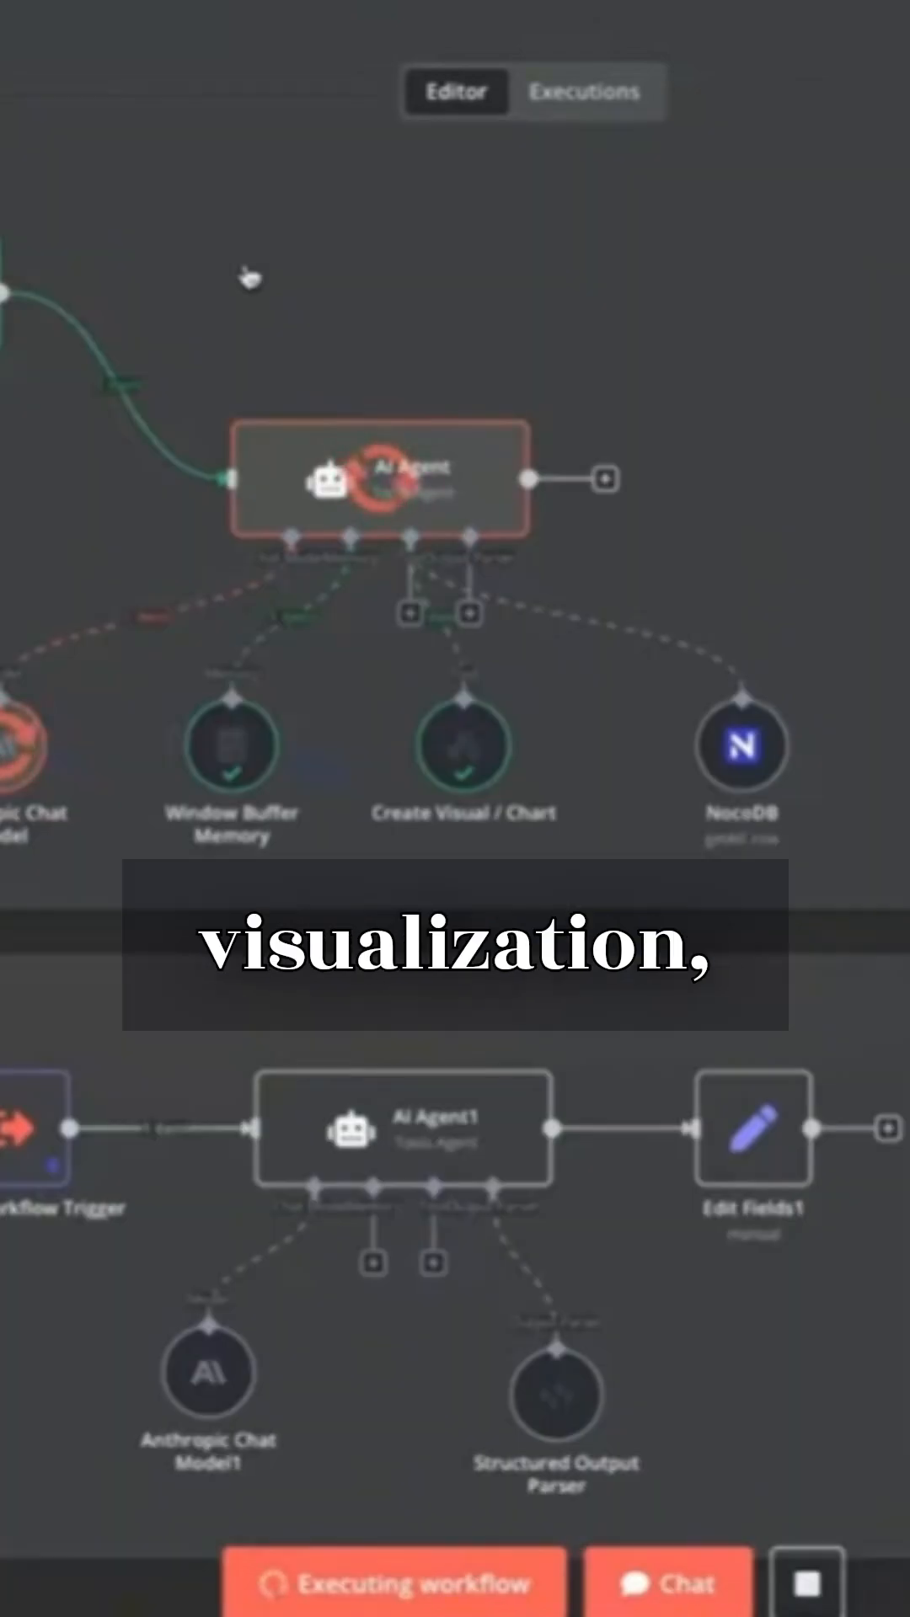
pyautogui.click(667, 1581)
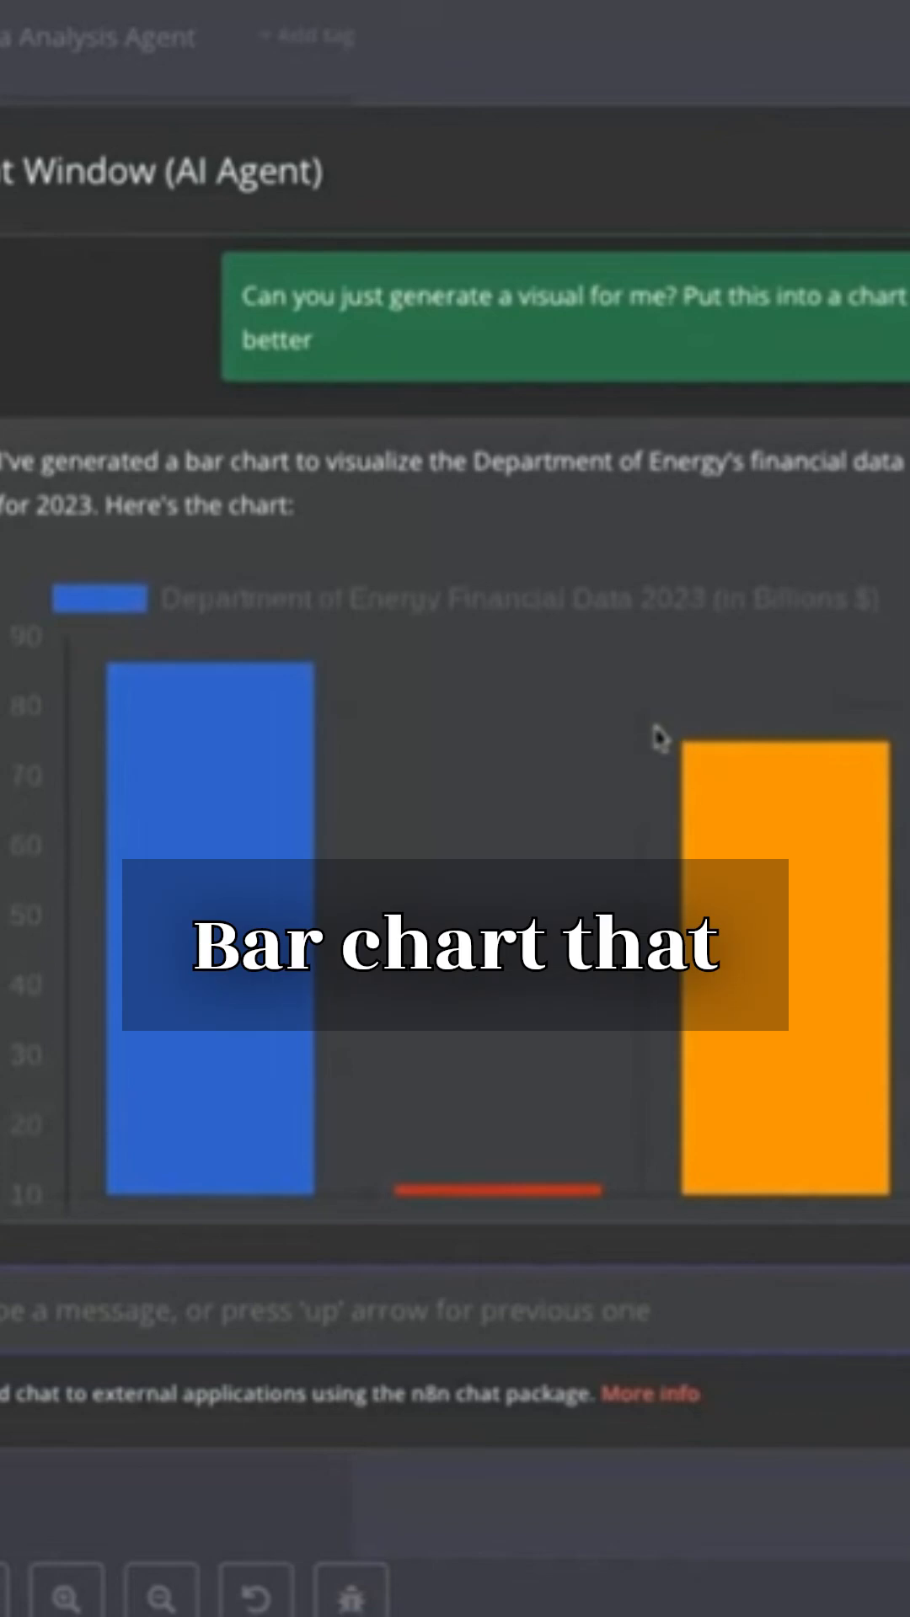
# Step: Scroll the chat to view the bar chart of Department of Energy 2023 finances
pyautogui.scroll(-3)
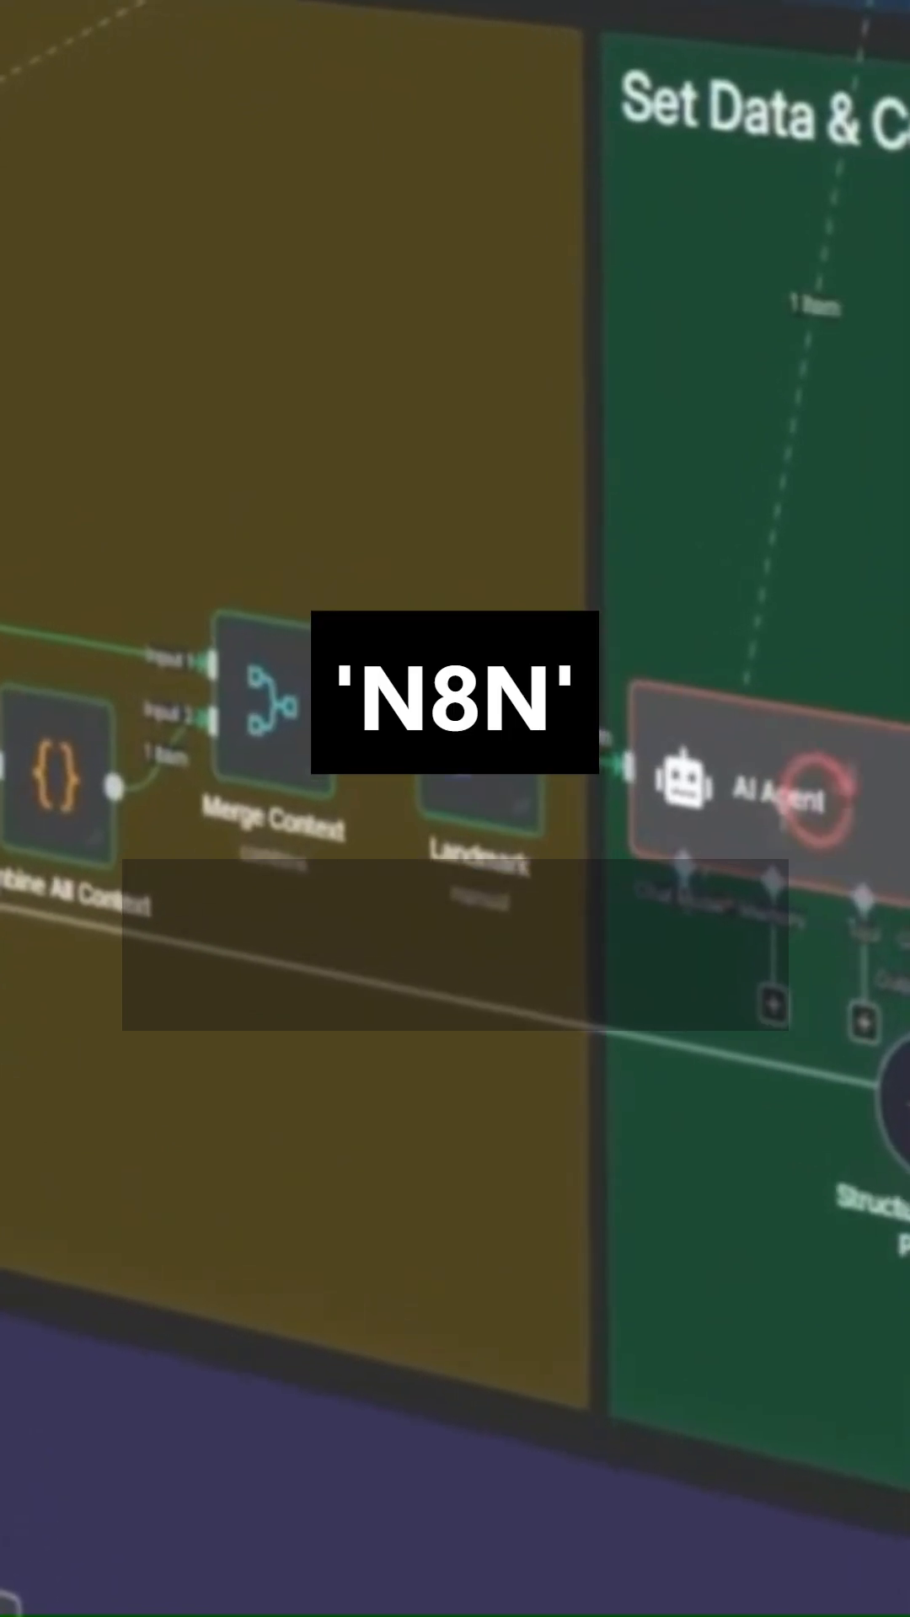
# Step: Scroll the canvas to the Switch node routing Excel and CSV downloads
pyautogui.scroll(-3)
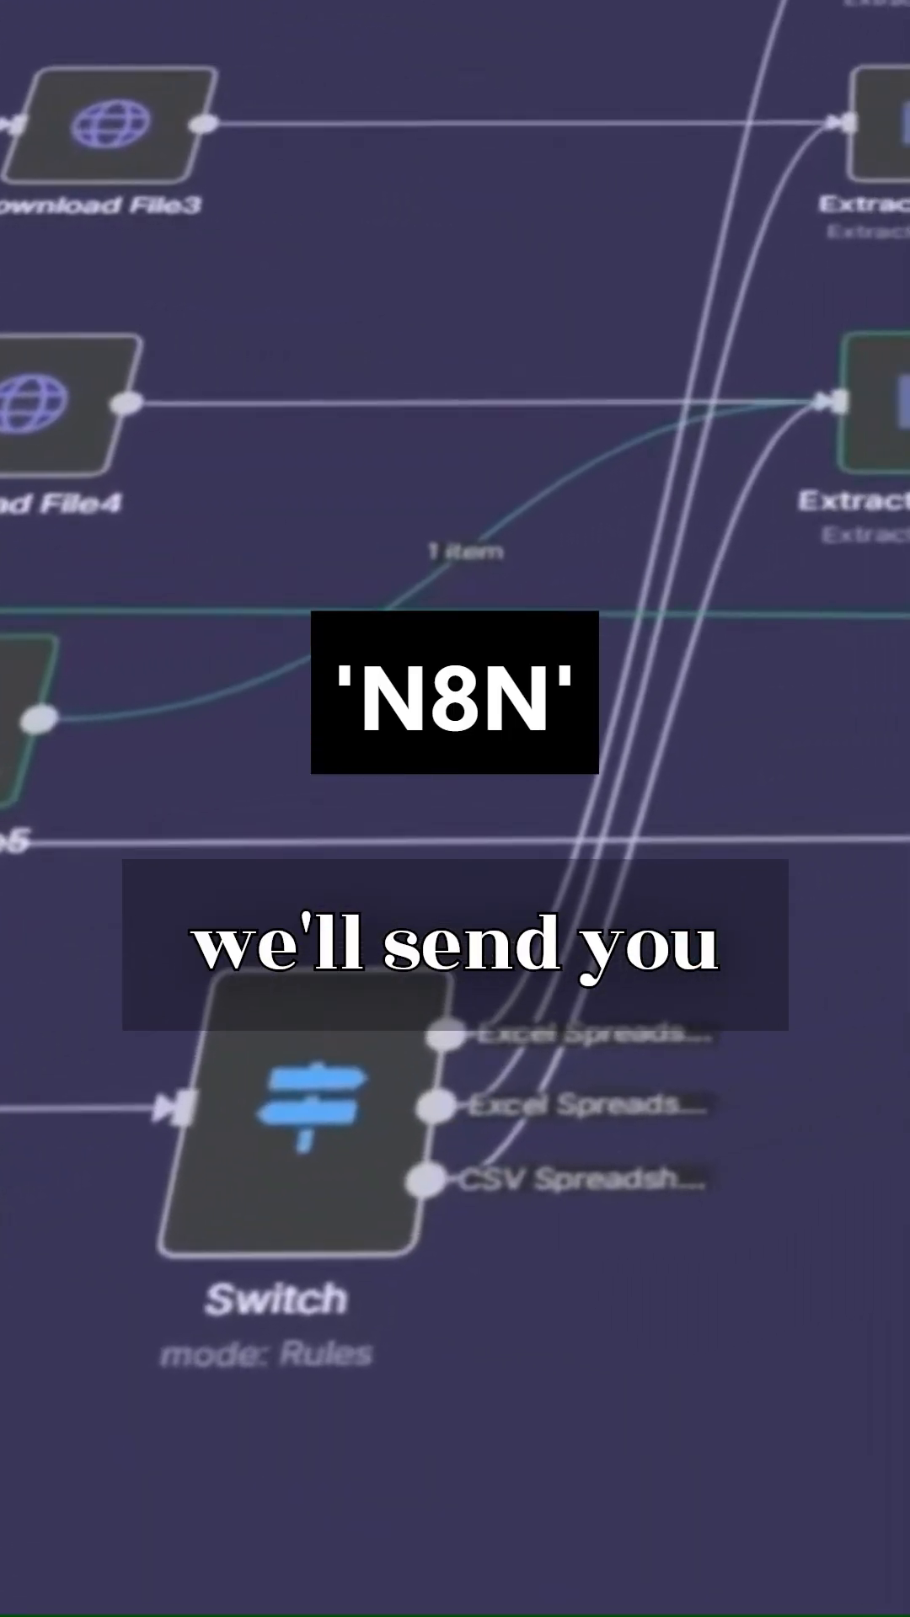